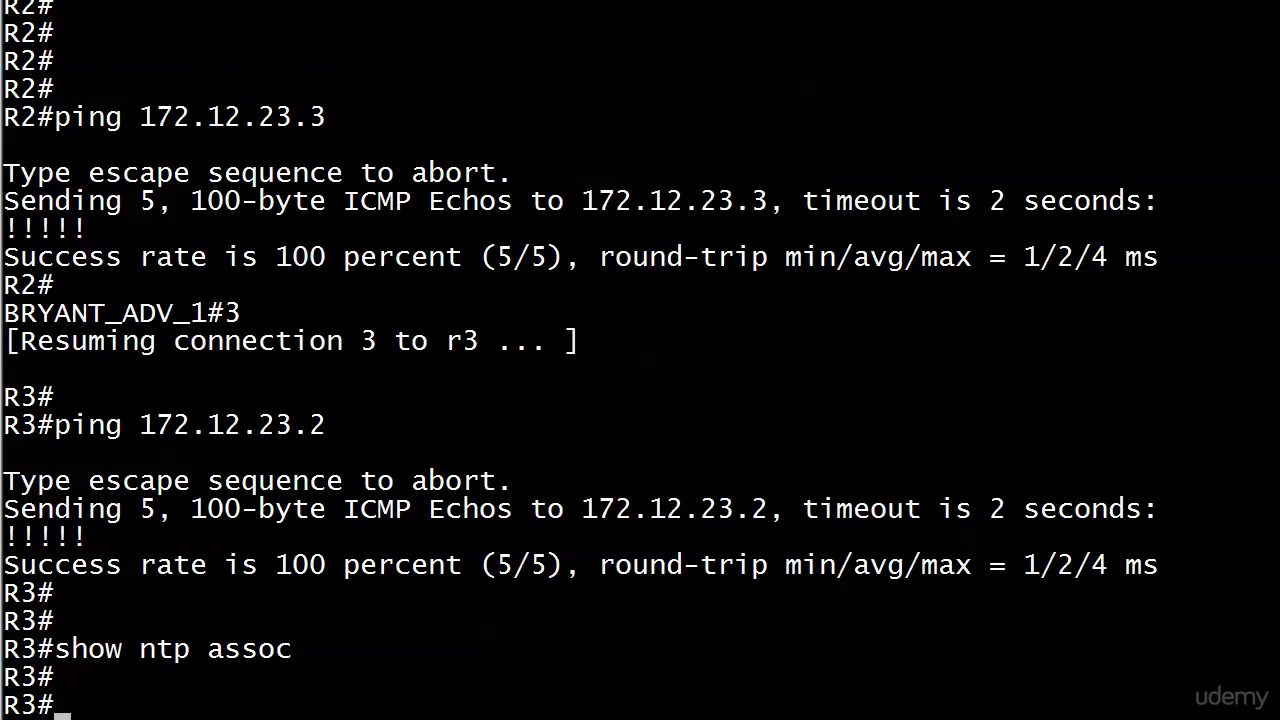
Step: Display R3's current clock with 'show clock'
type("show clock")
type("ntp")
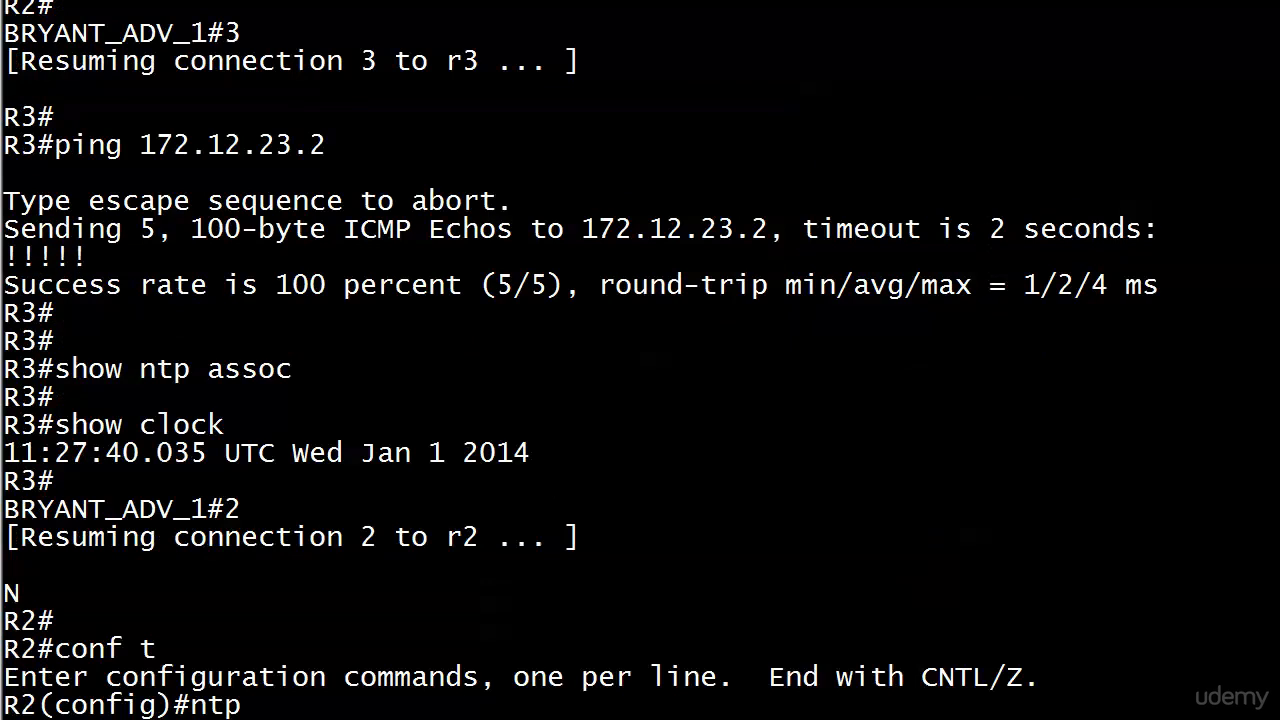
mouse_move(1007, 336)
type(" peer")
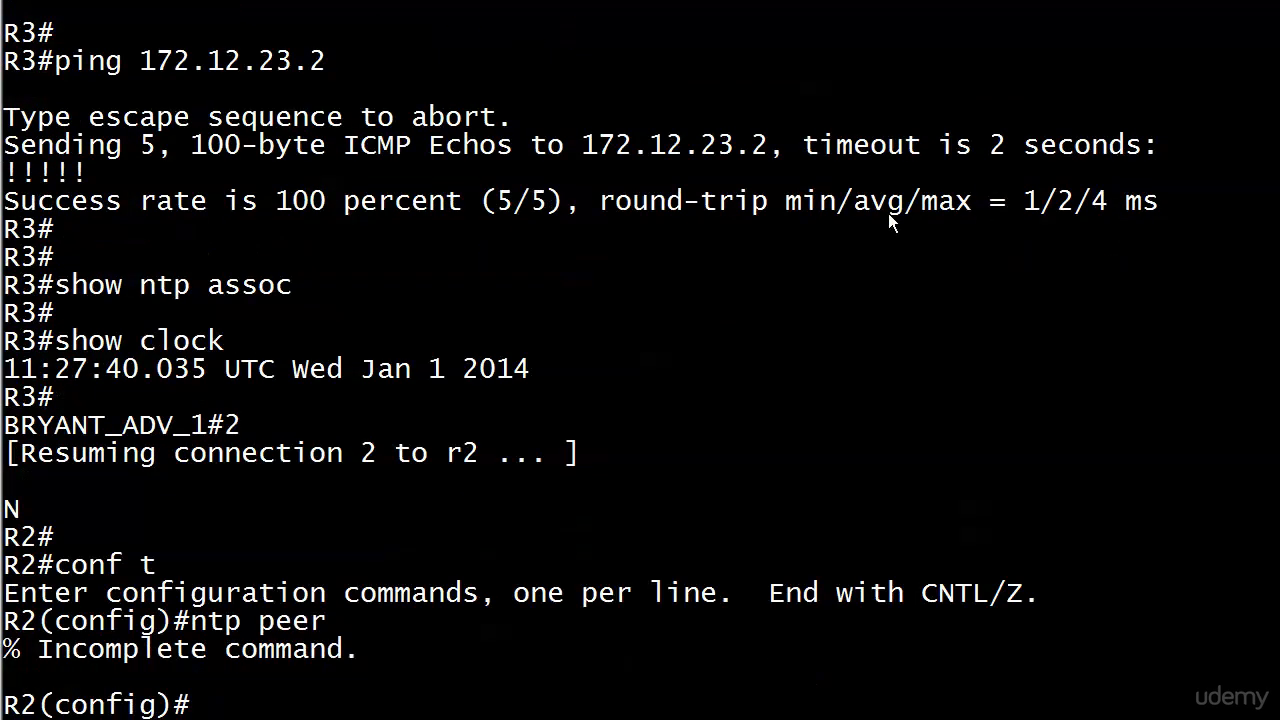
Step: On R2, configure 'ntp peer 172.12.23.3', checking the command help along the way
type("ntp peer ?")
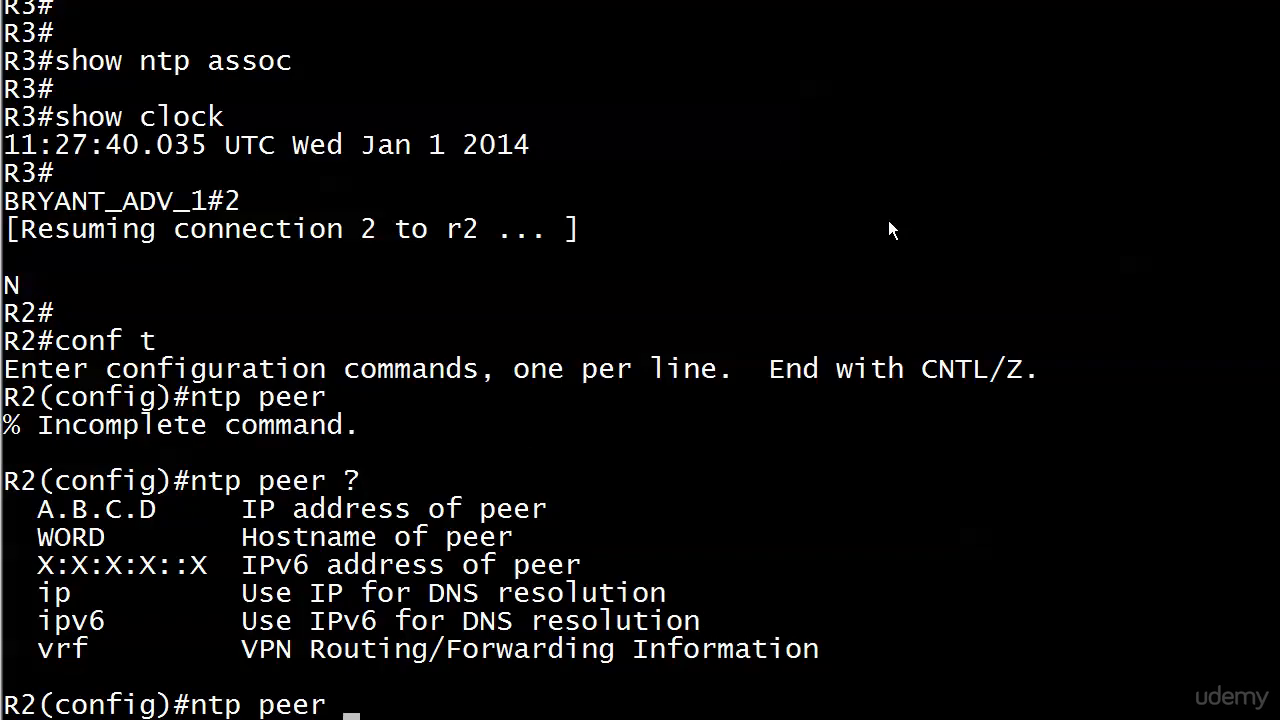
type("172.12.23.3")
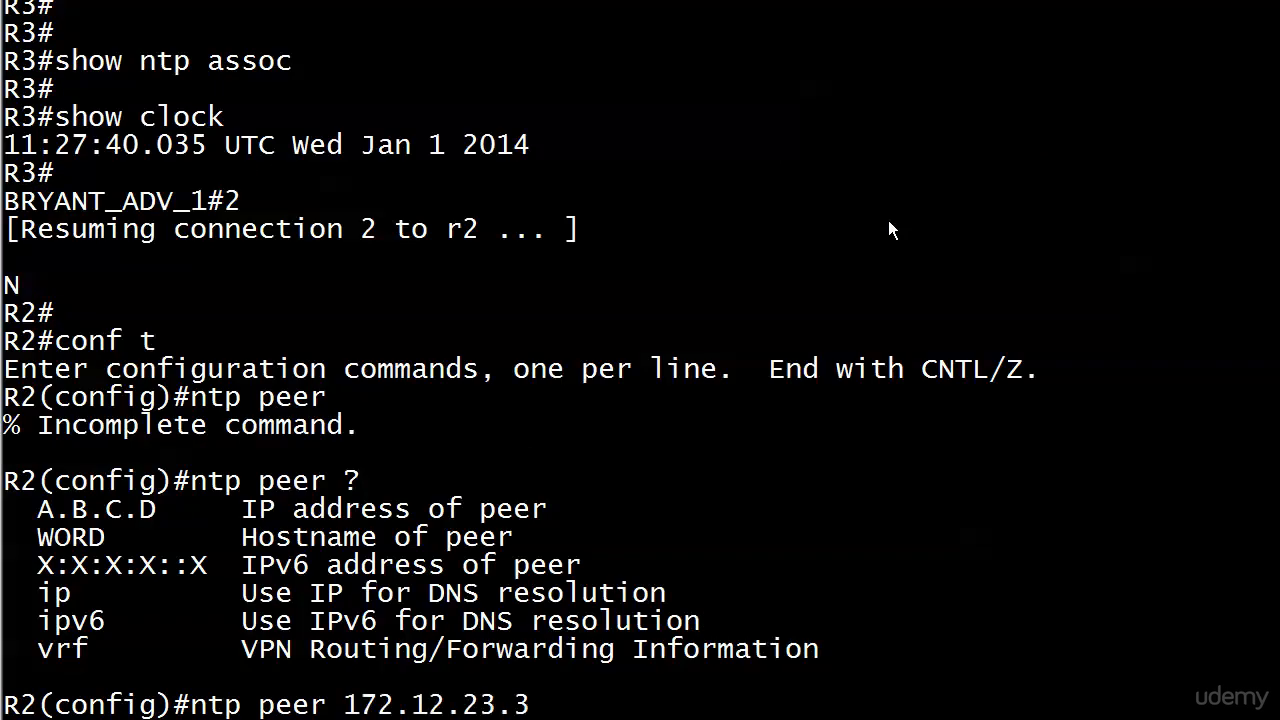
type("?")
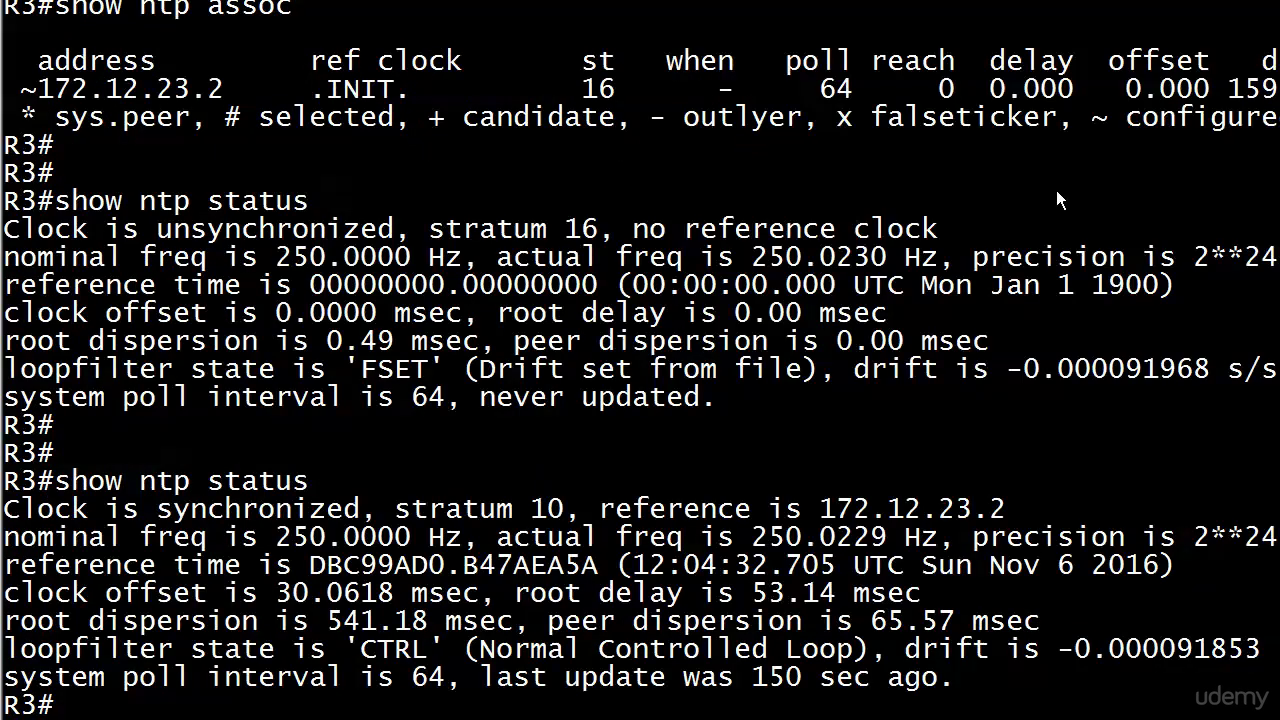
mouse_move(200, 565)
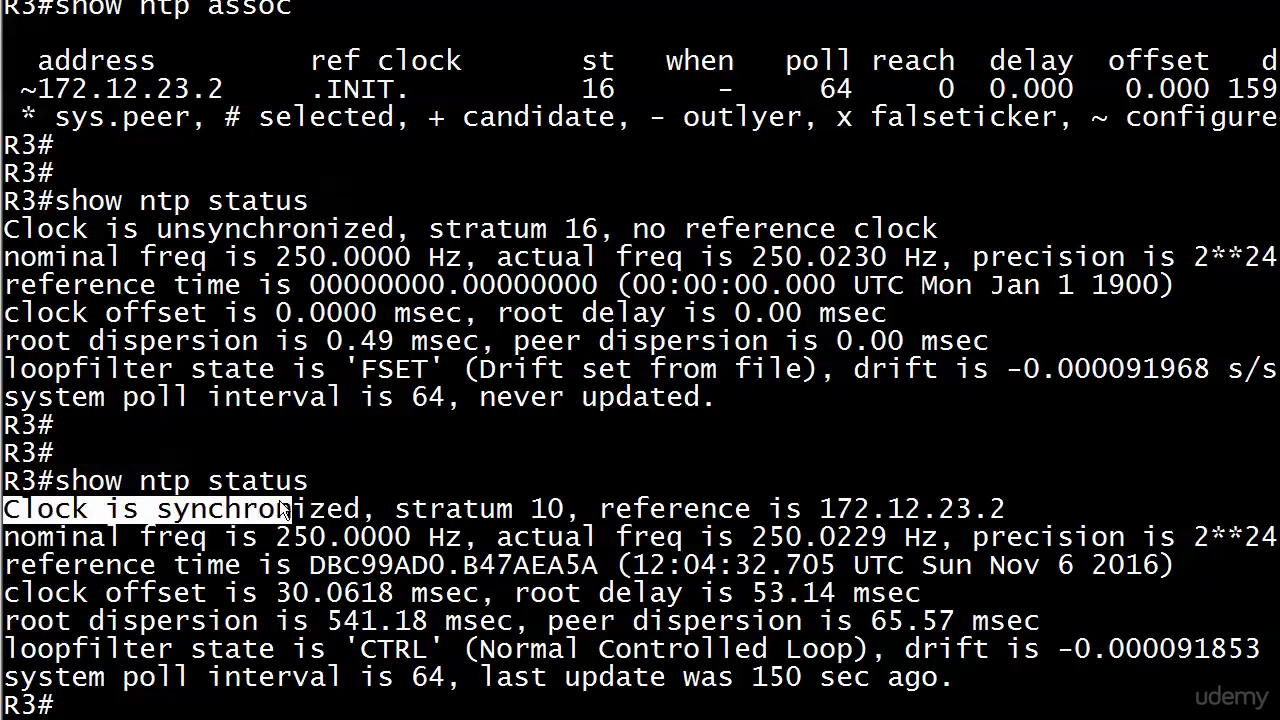
left_click_drag(0, 509, 540, 509)
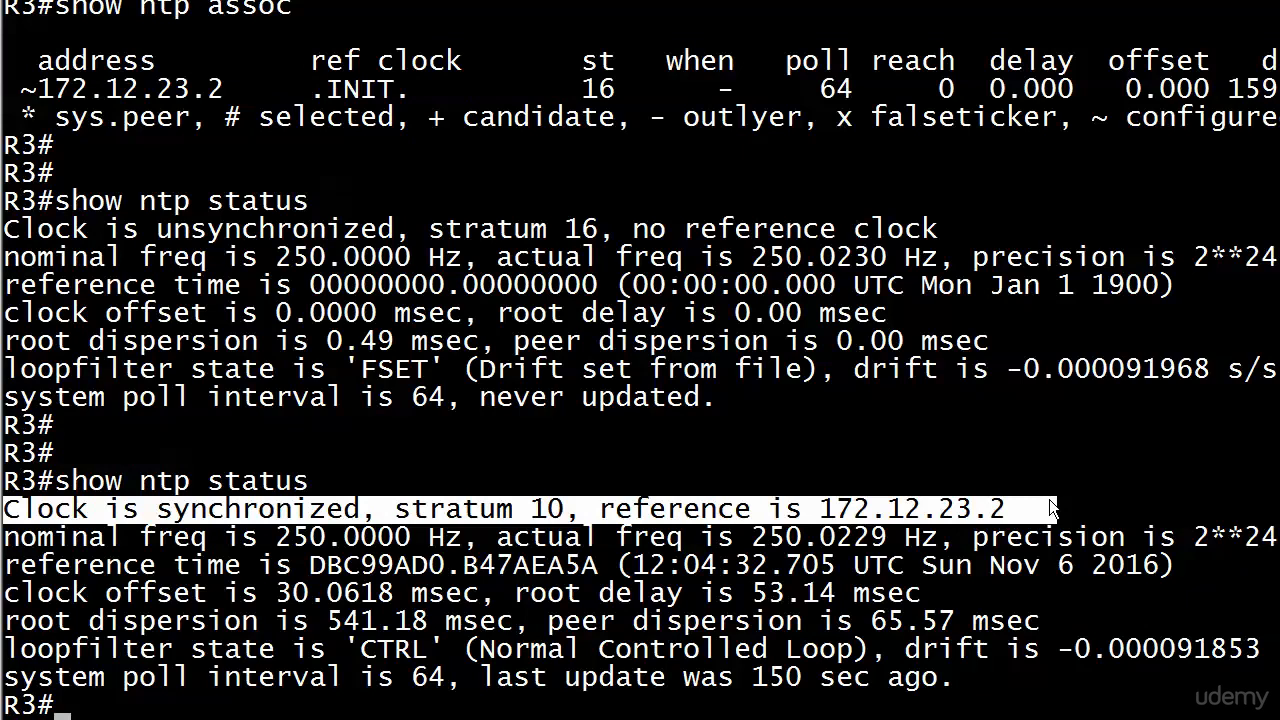
type("show")
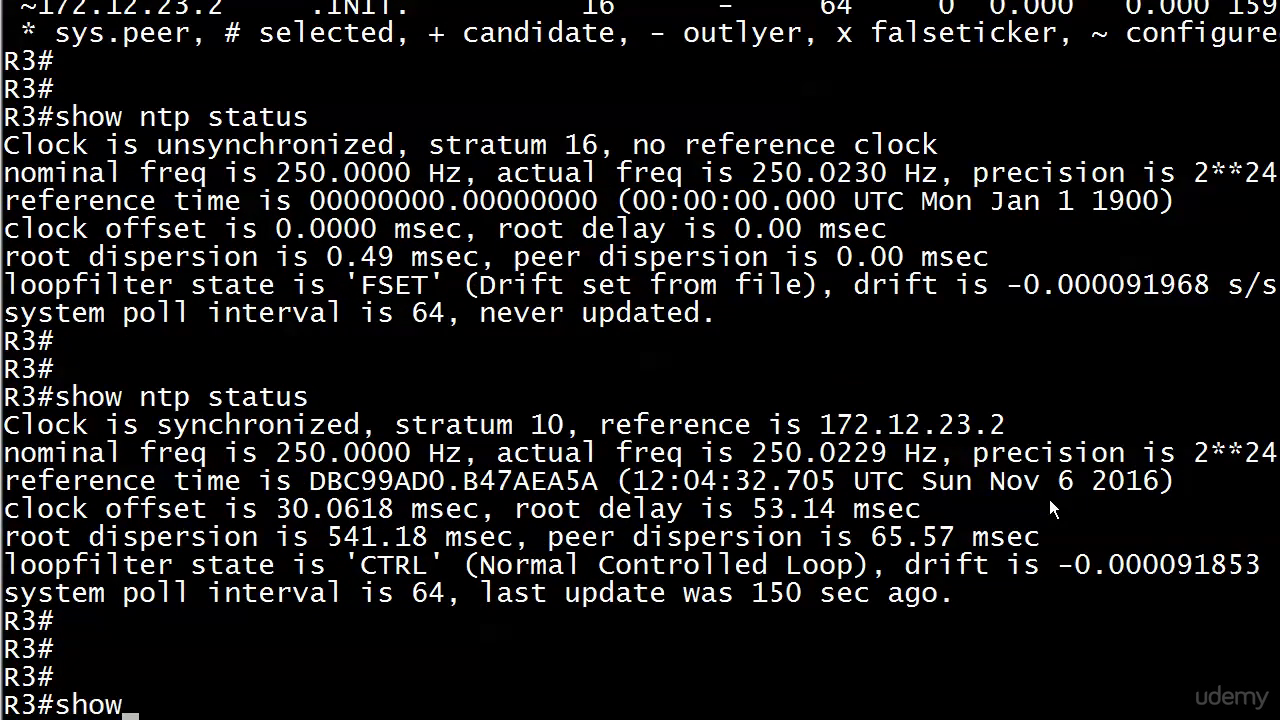
Step: On R3, verify NTP associations show peer 172.12.23.2 and the clock reads Nov 6 2016
type("ntp assoc")
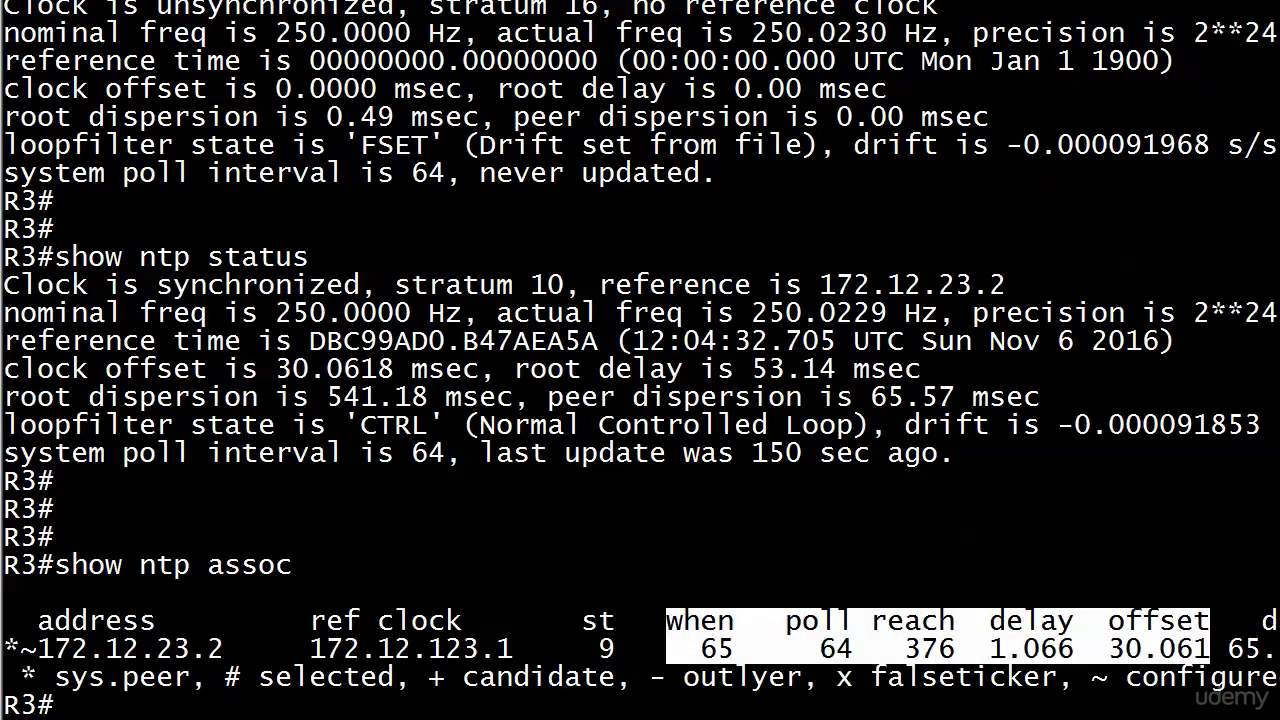
type("show cloc")
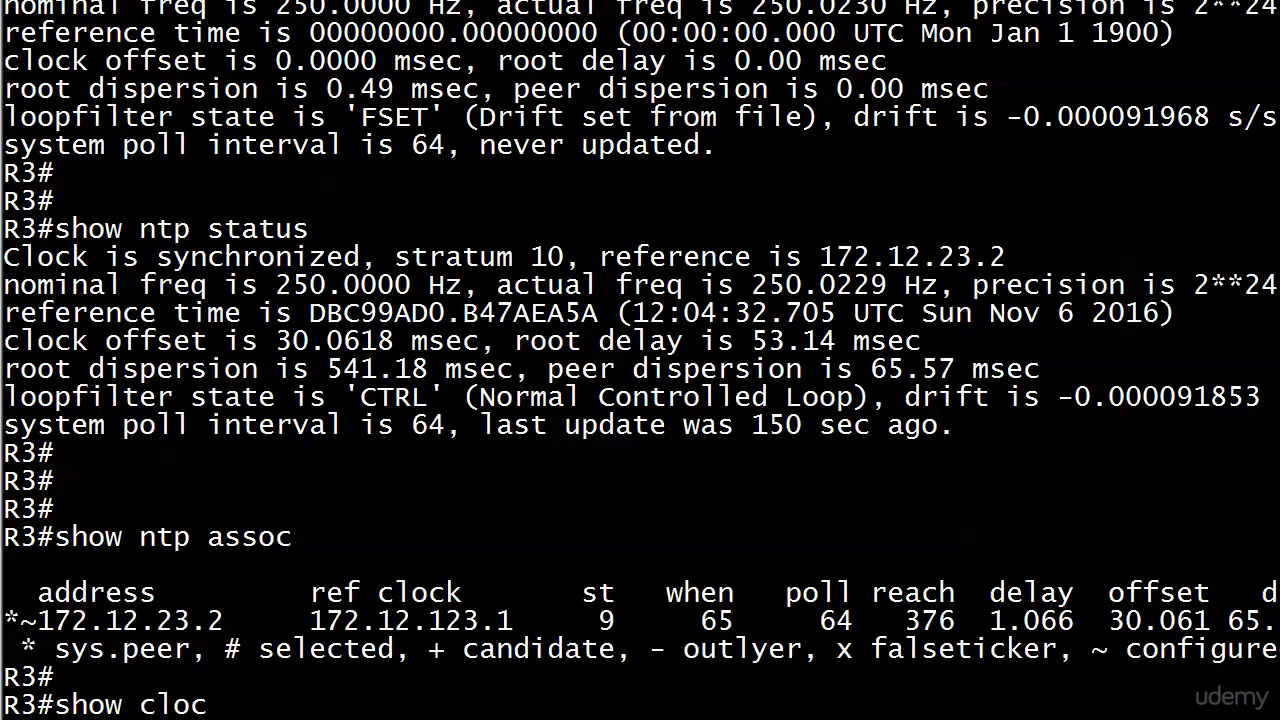
key("Return")
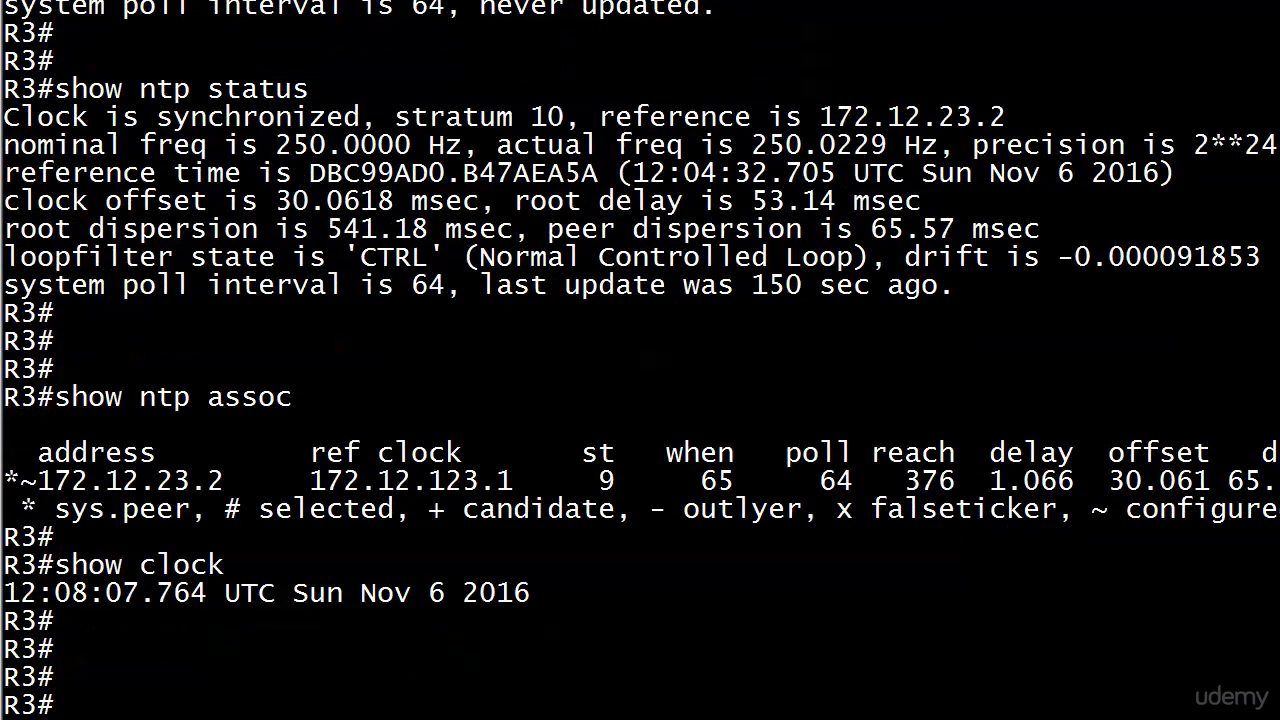